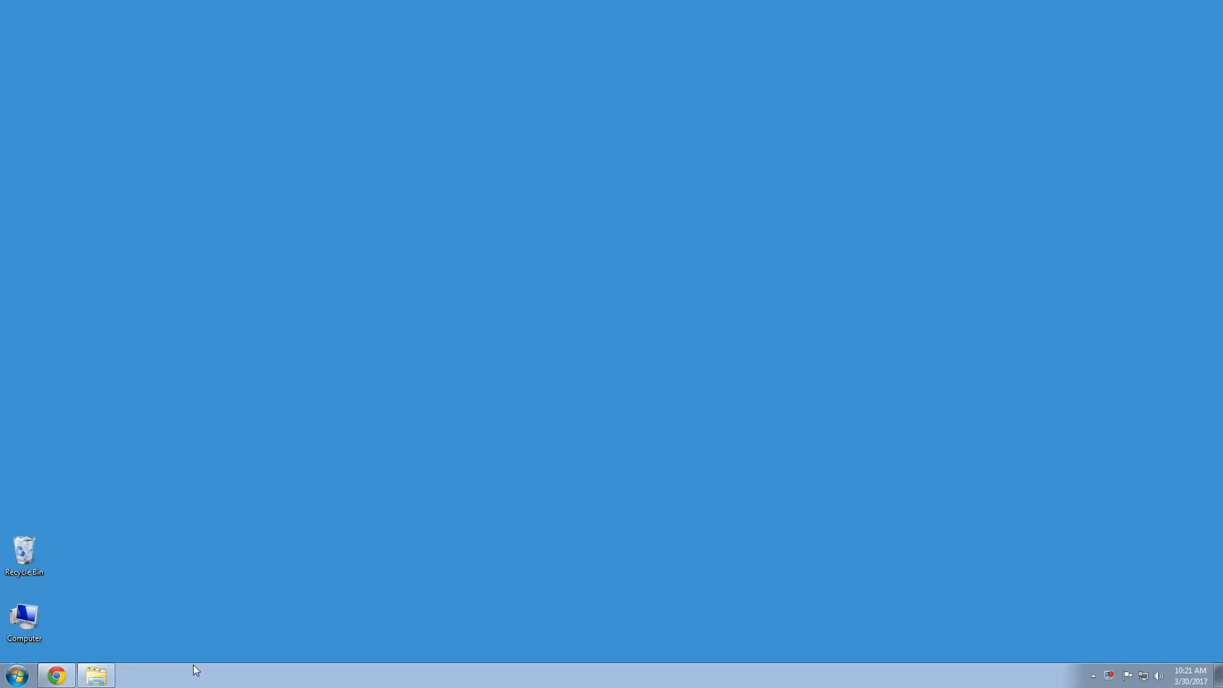
# Launch Chrome, visit garmin.com and search the site for "webupdater"
pyautogui.click(55, 675)
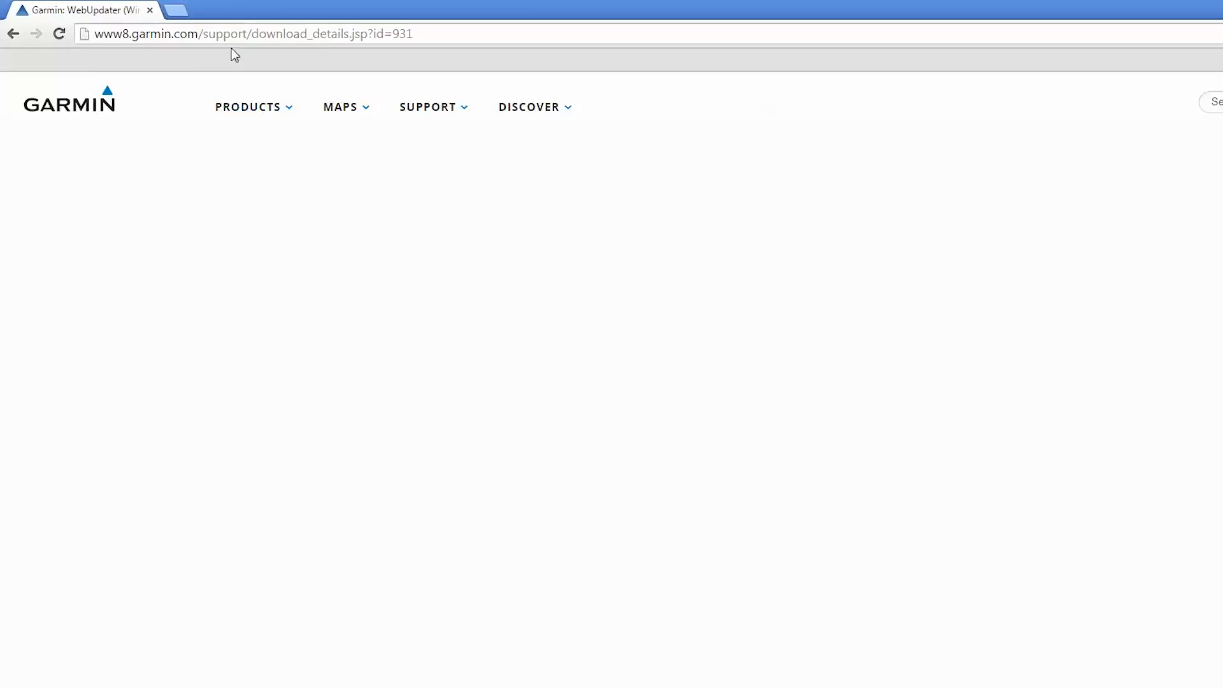
pyautogui.write('garmin.com/en-US')
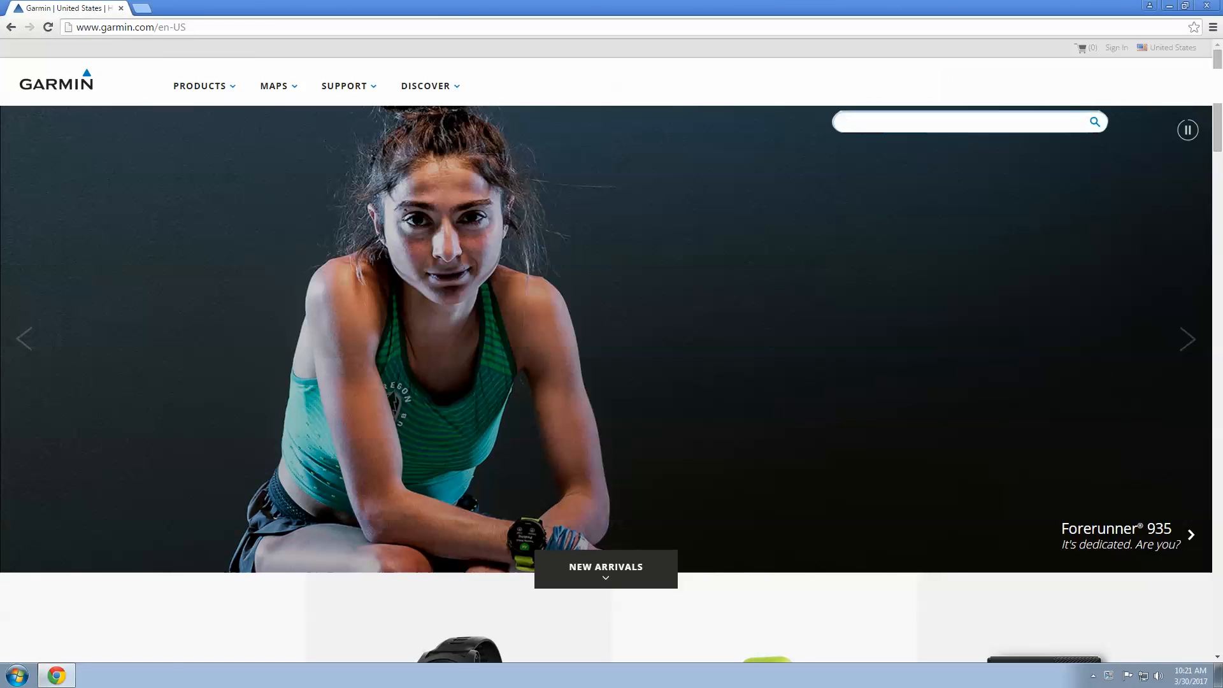
pyautogui.write('web')
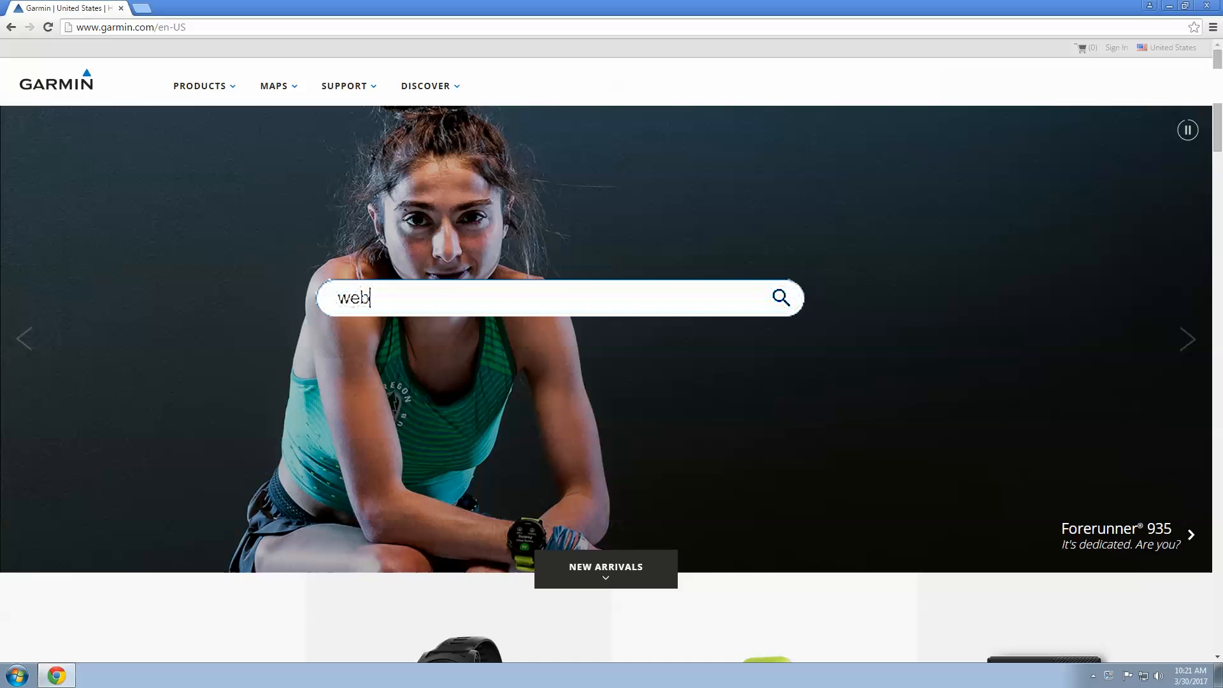
pyautogui.write('updater')
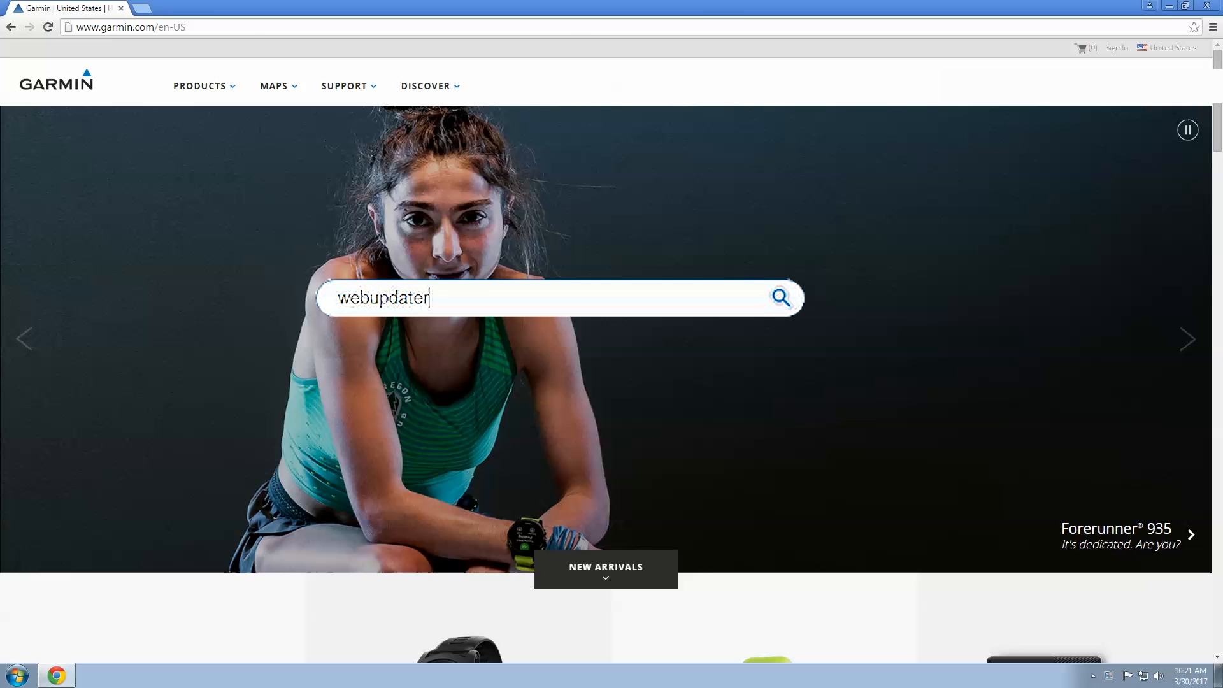
pyautogui.click(780, 297)
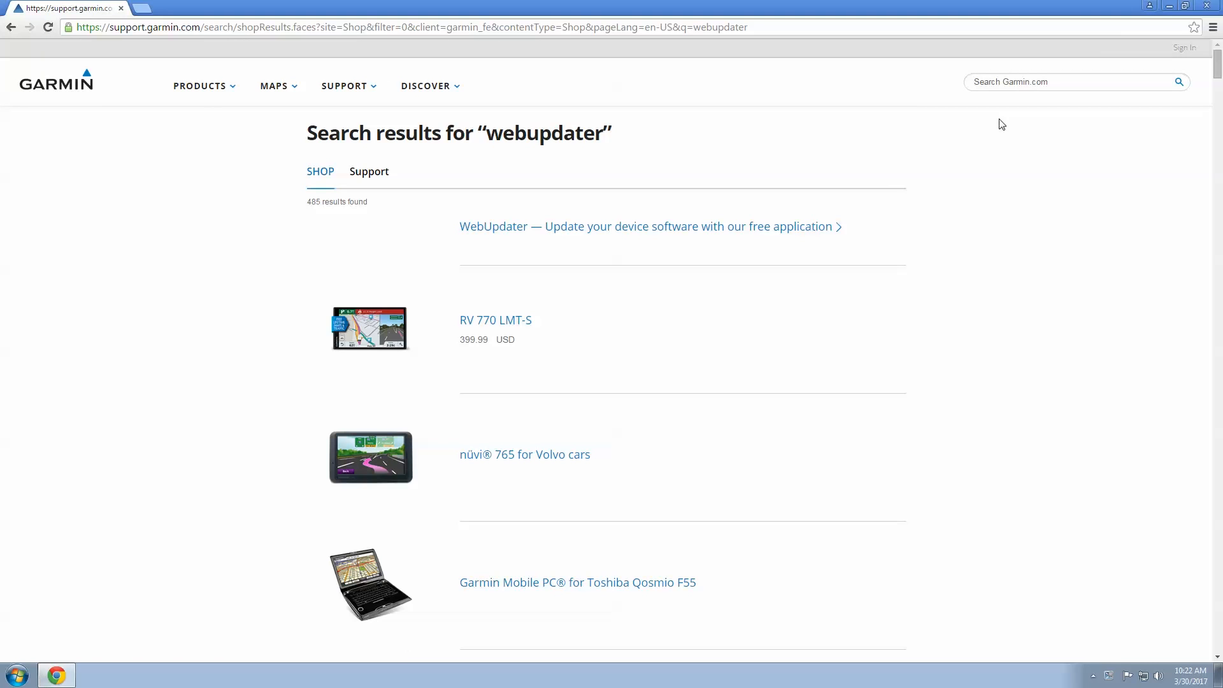
# Choose the WebUpdater result and request the Windows XP SP3 and newer download
pyautogui.click(645, 227)
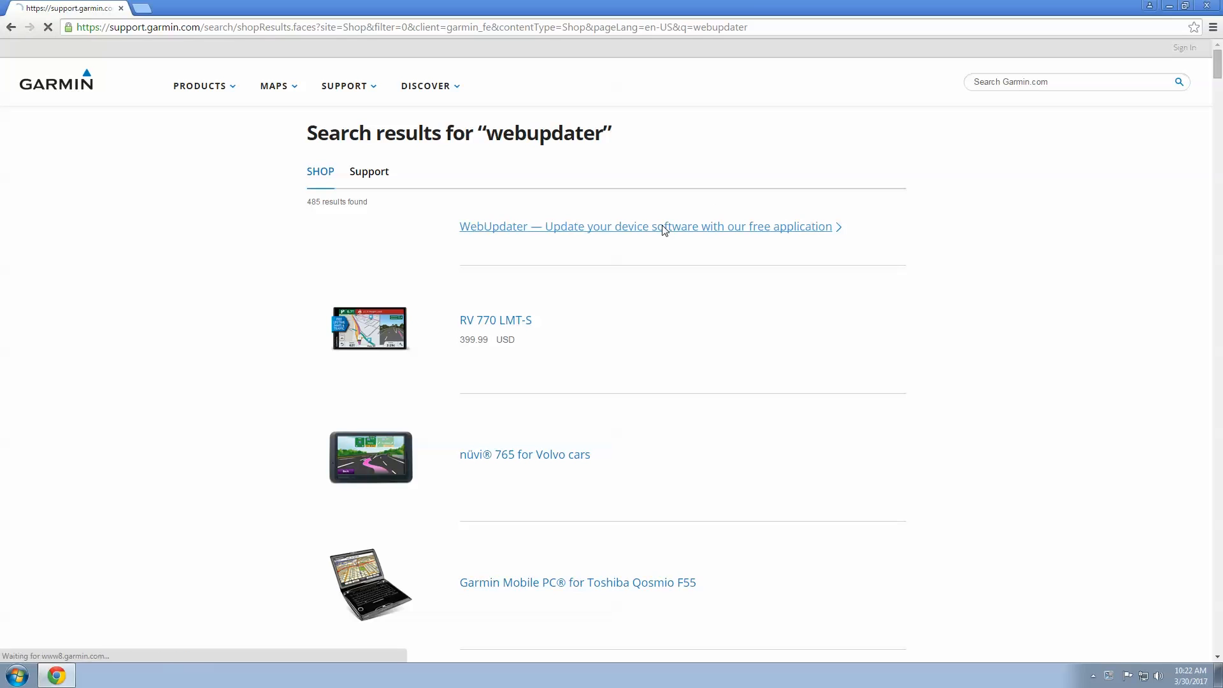
pyautogui.click(642, 227)
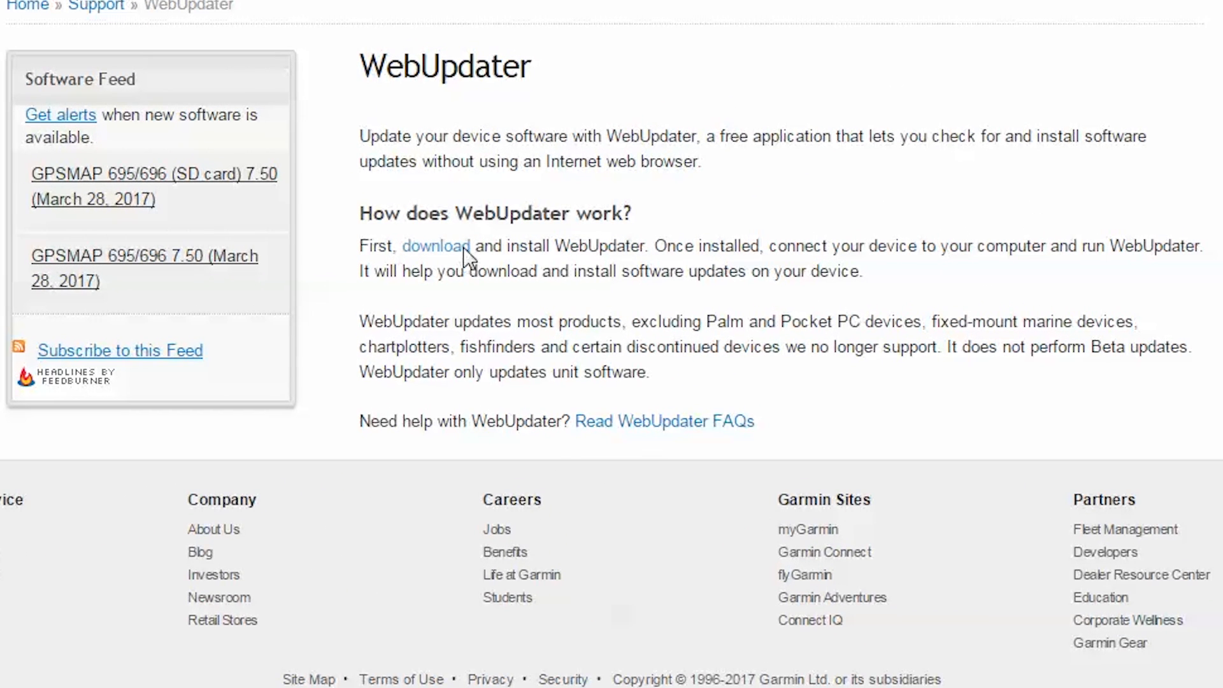
pyautogui.click(435, 246)
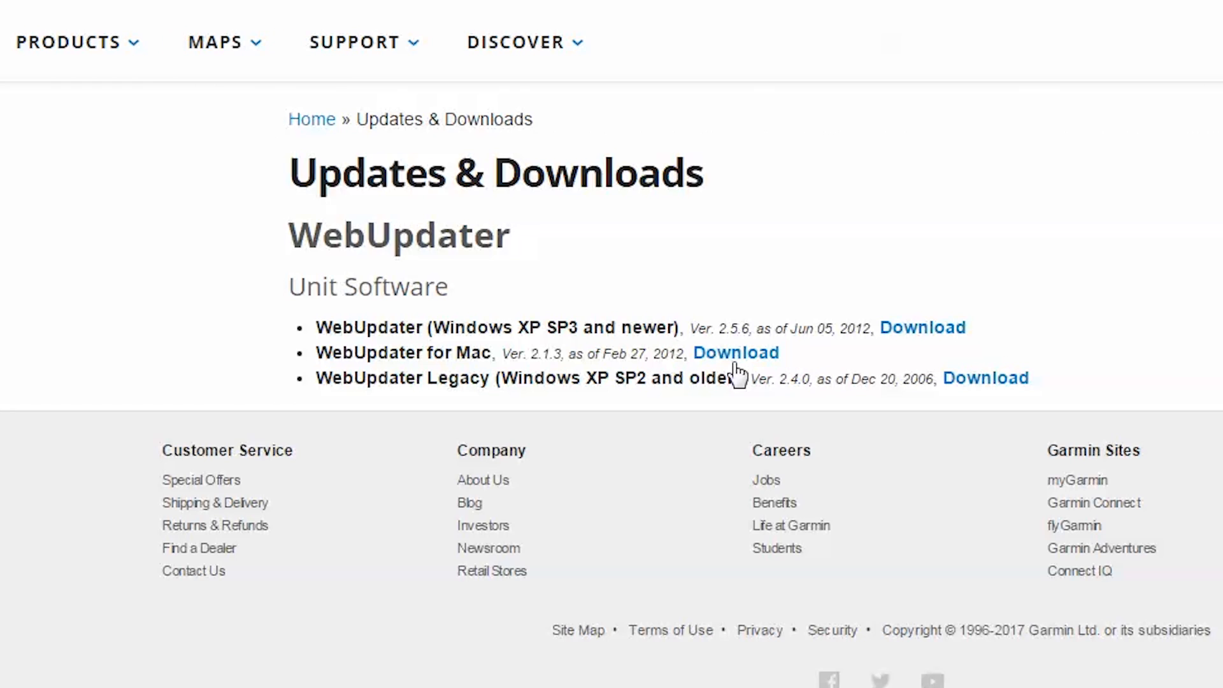
pyautogui.moveTo(858, 332)
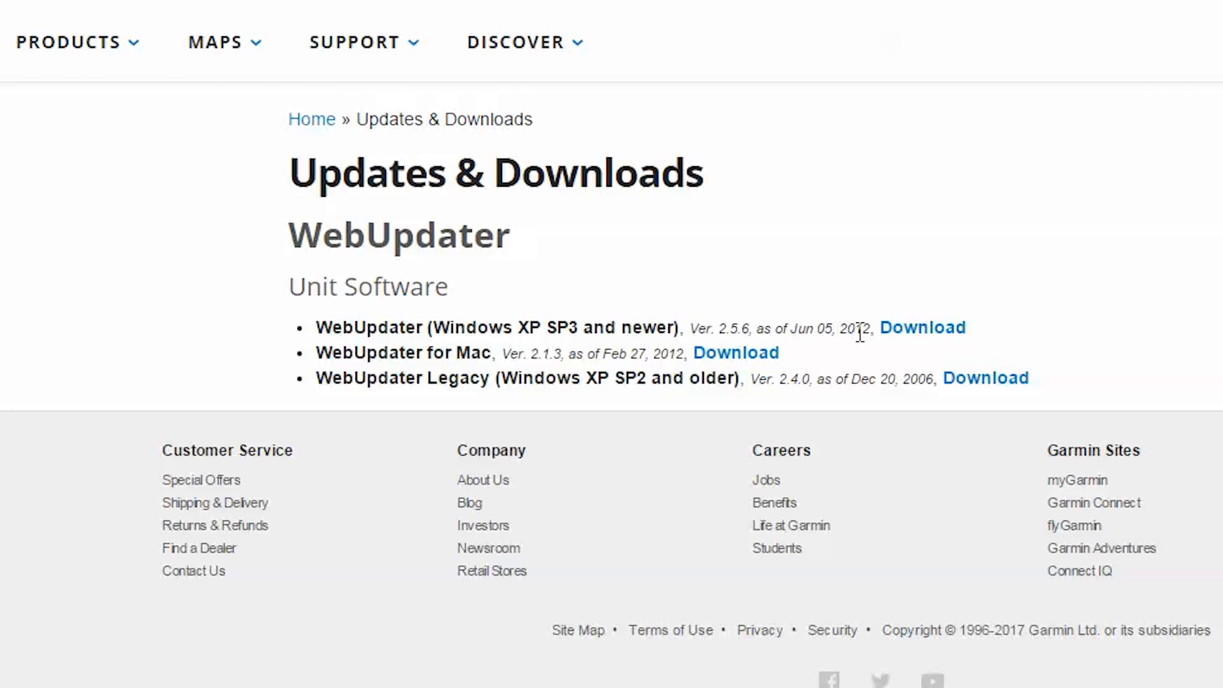
pyautogui.moveTo(923, 328)
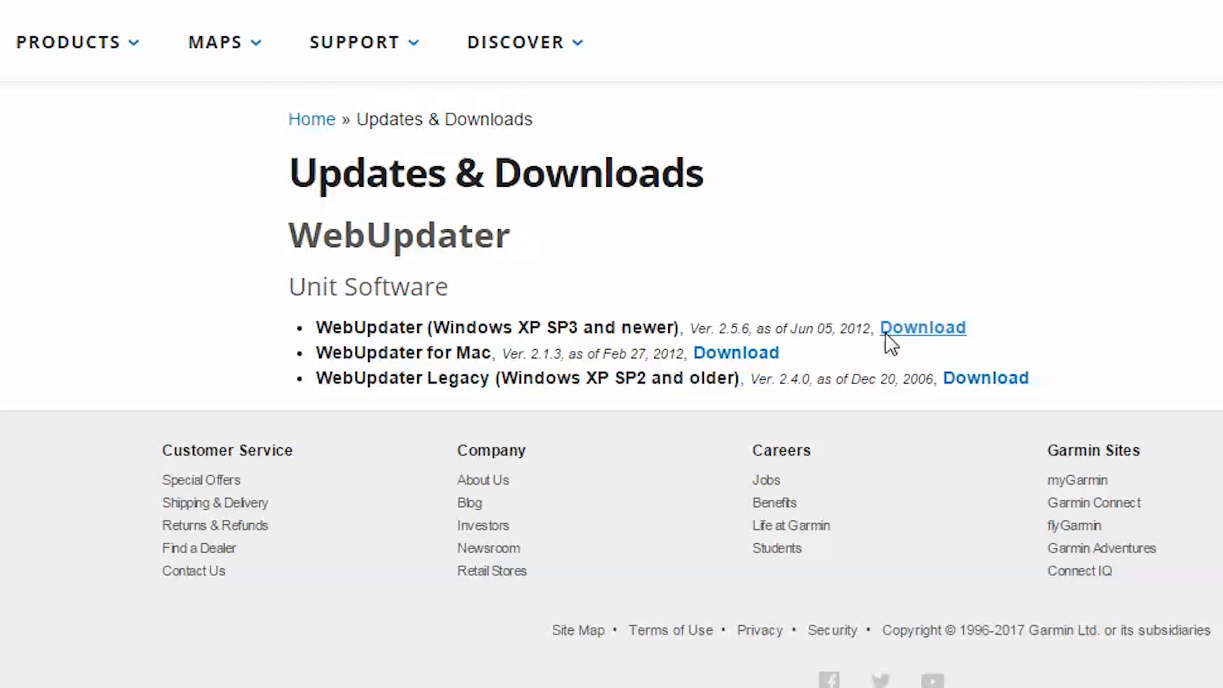
pyautogui.click(923, 327)
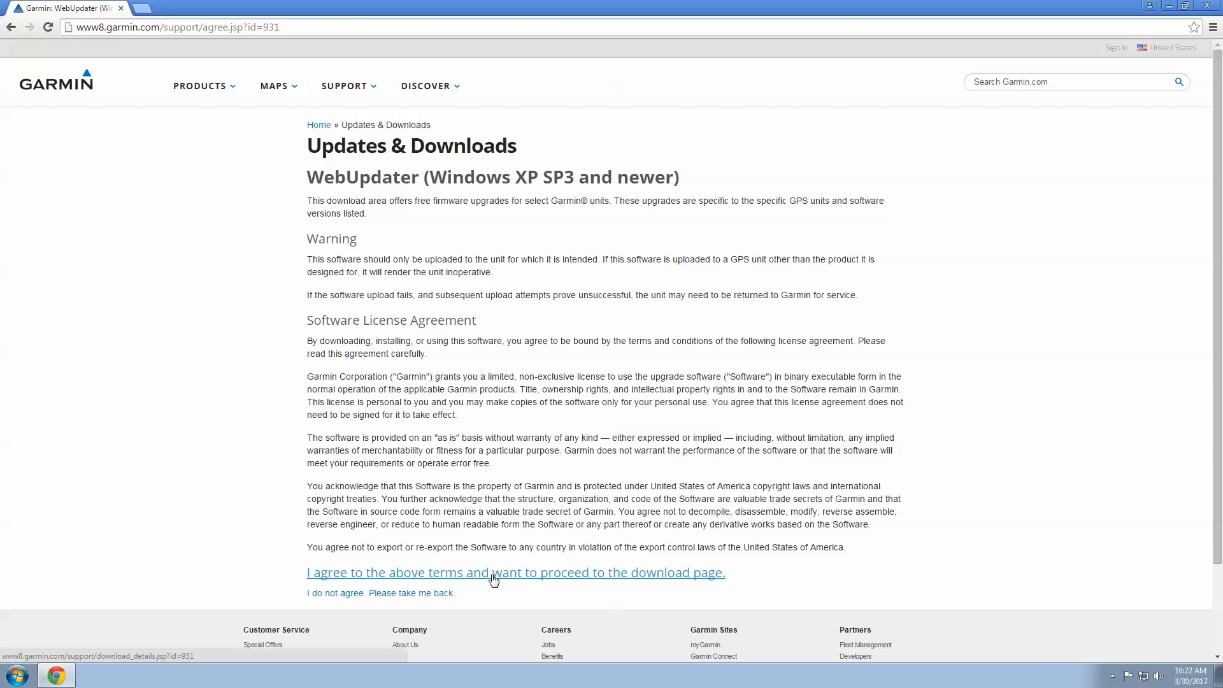
# Accept the license, download the WebUpdater 2.5.6 installer and run the .exe
pyautogui.click(515, 572)
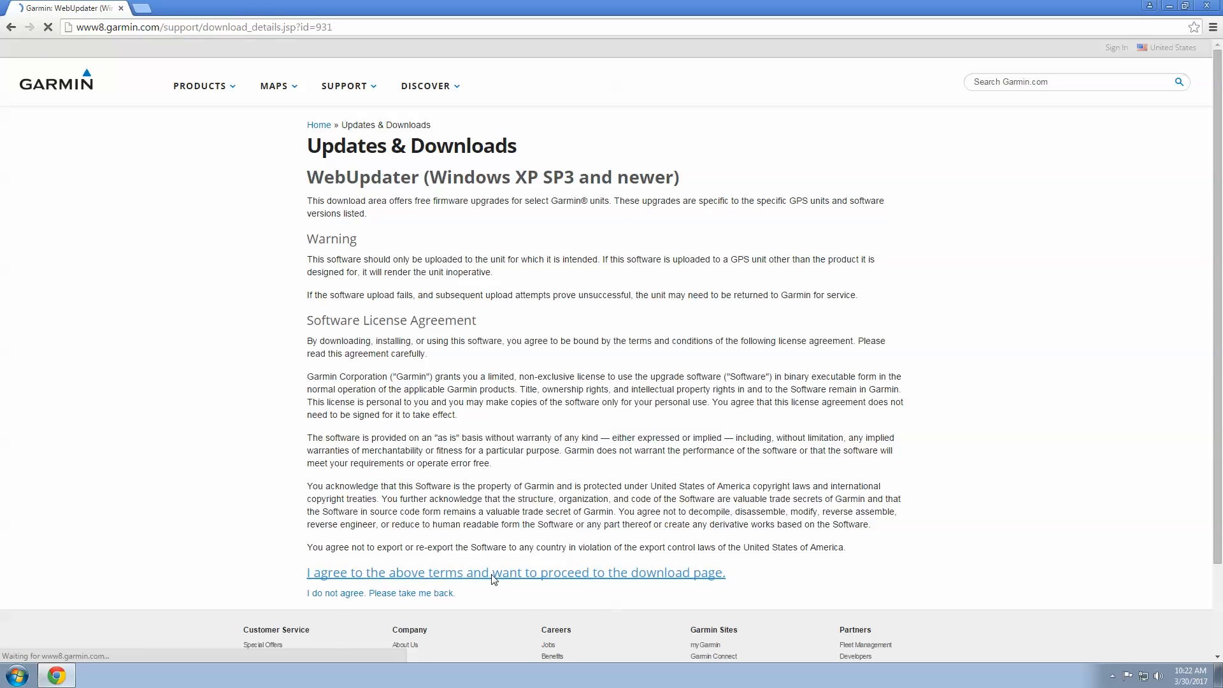
pyautogui.click(515, 572)
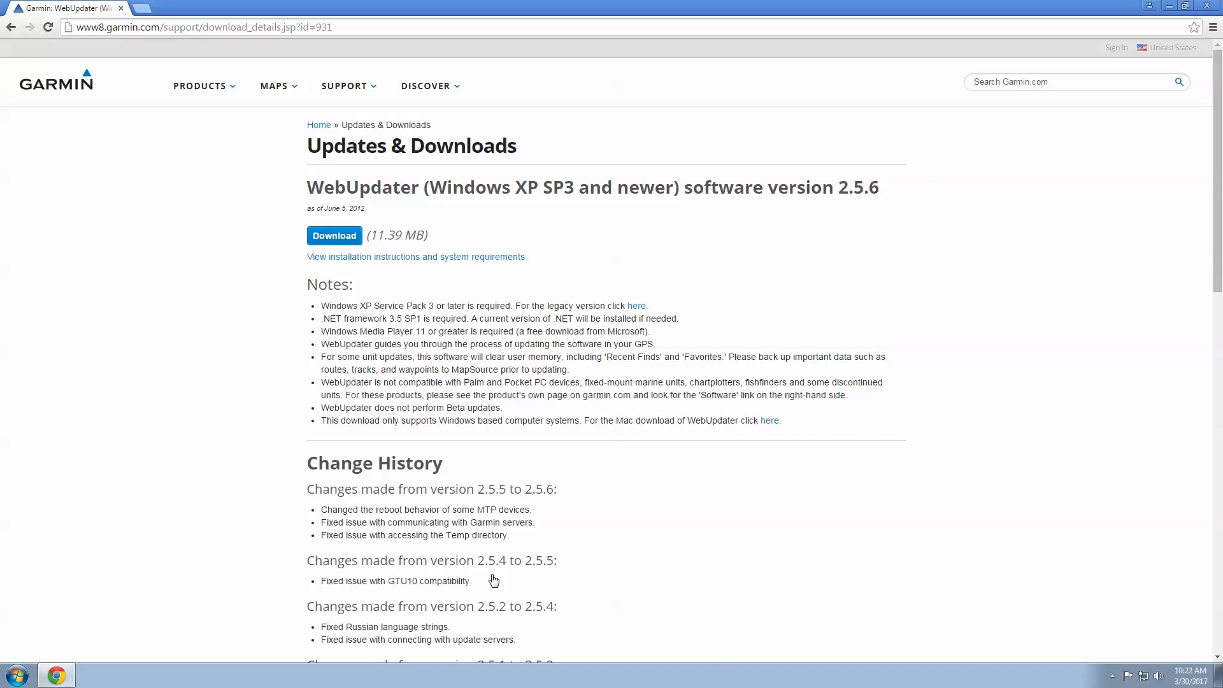
pyautogui.click(334, 235)
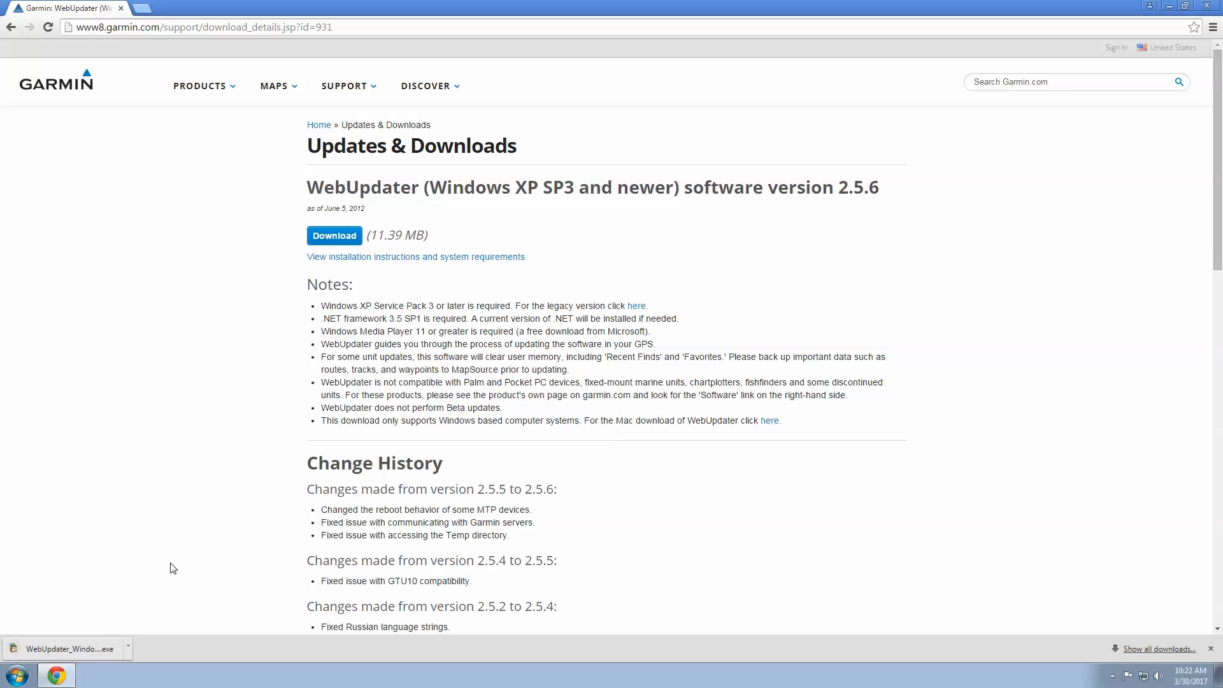
pyautogui.click(66, 648)
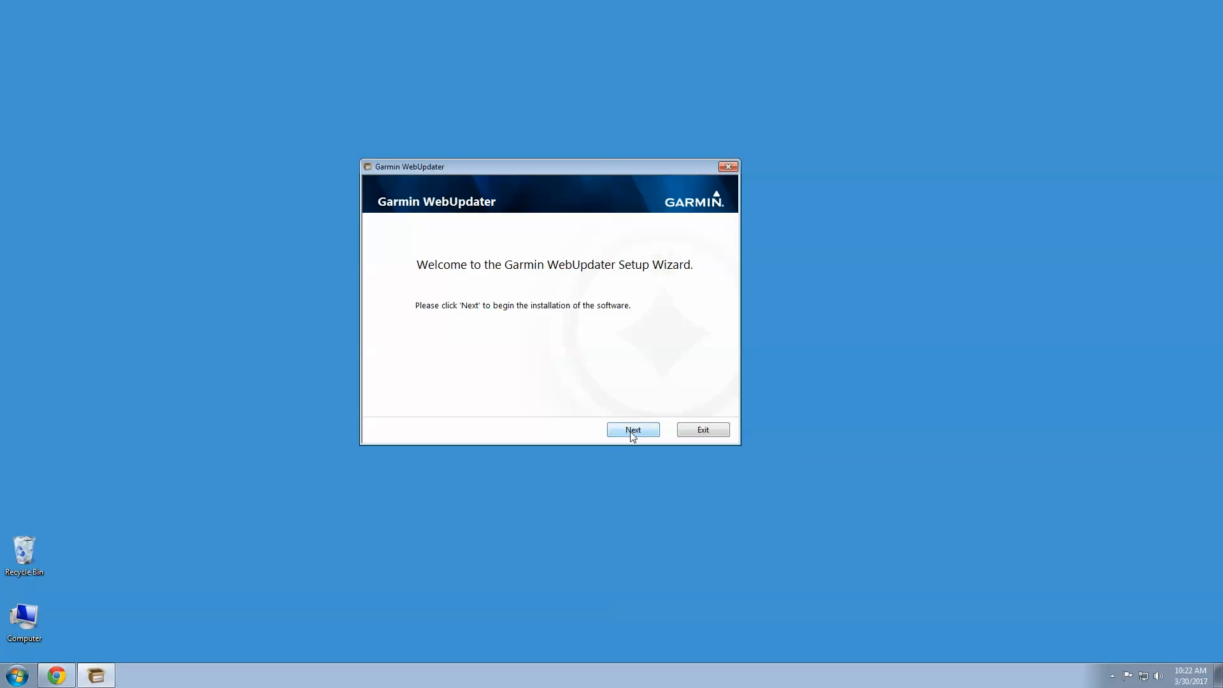
# Step through the Setup Wizard, accept its license and exit with 'Launch WebUpdater now' checked
pyautogui.click(633, 429)
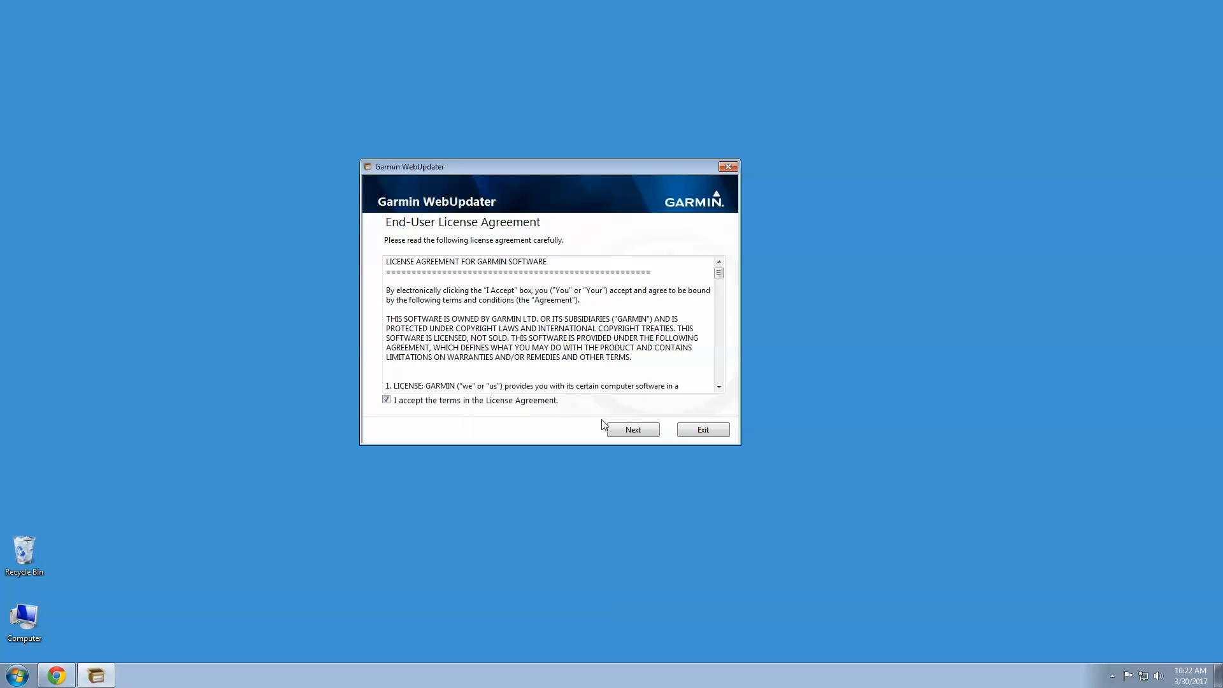
pyautogui.click(632, 430)
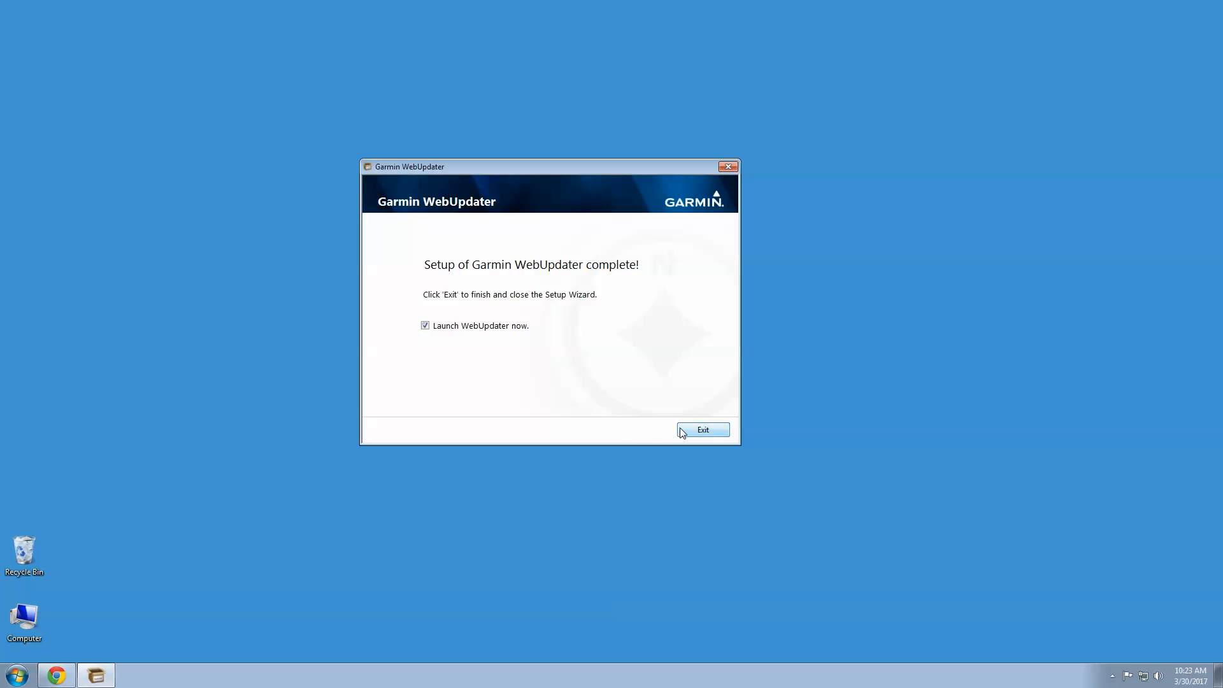
pyautogui.click(701, 430)
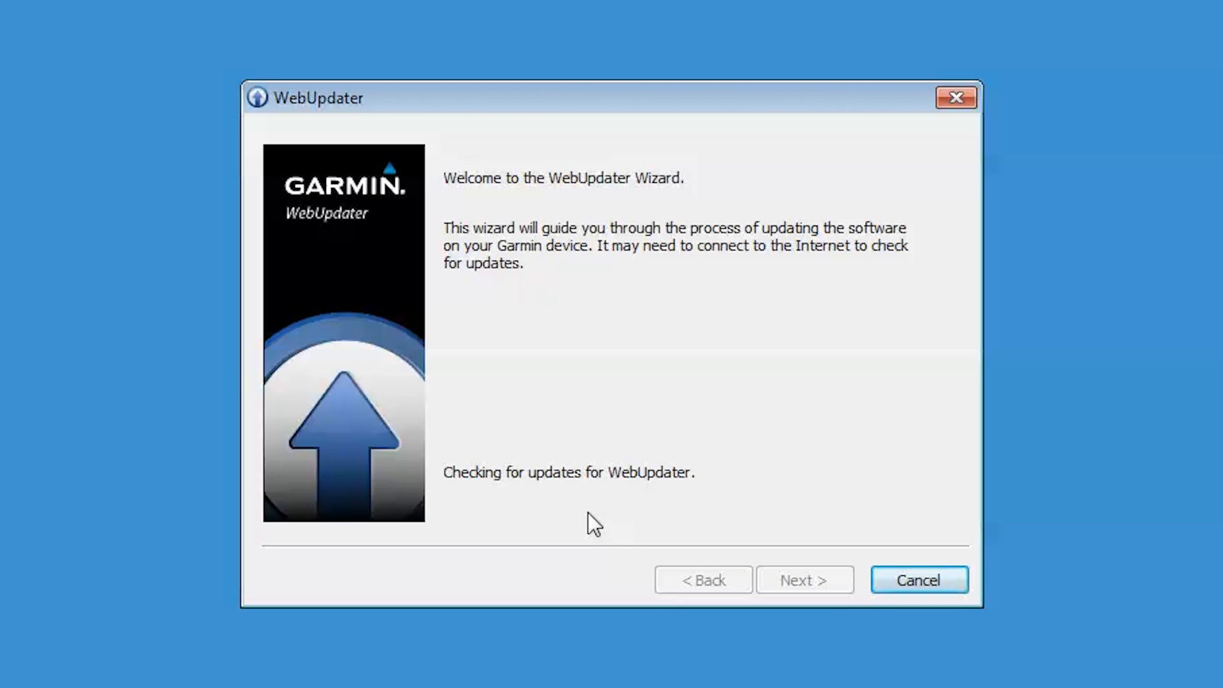
# Find the connected TT15_US device and have WebUpdater check it for updates
pyautogui.click(804, 580)
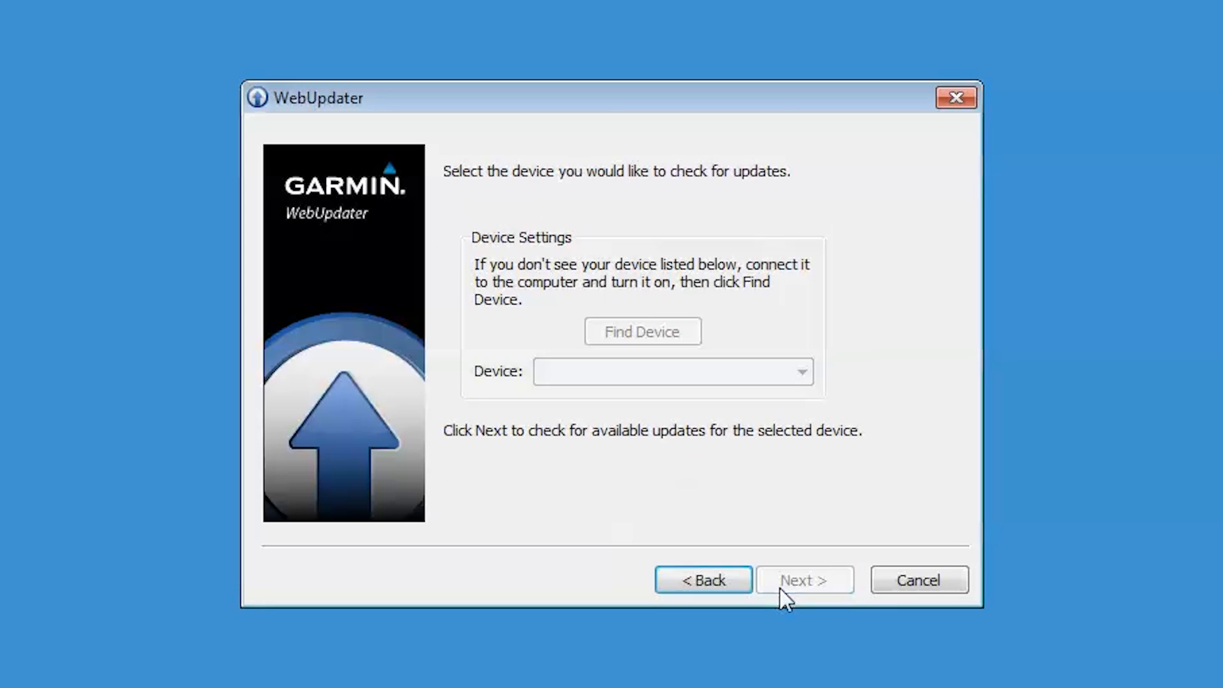
pyautogui.click(642, 331)
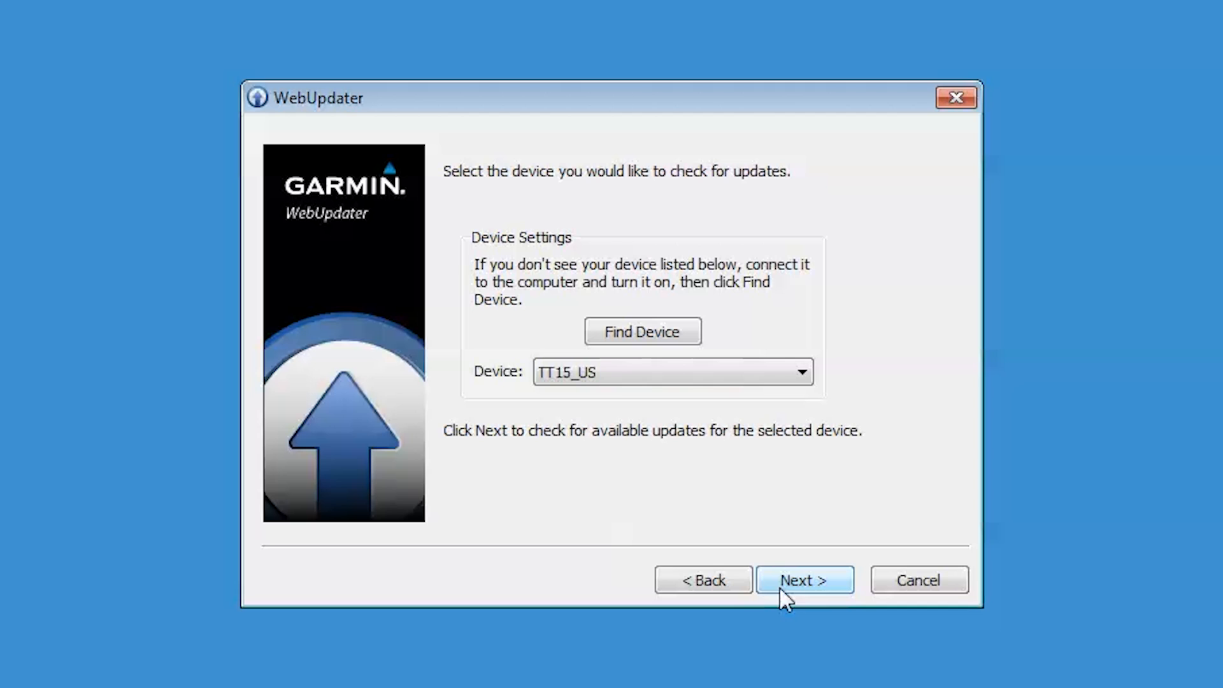
pyautogui.click(804, 580)
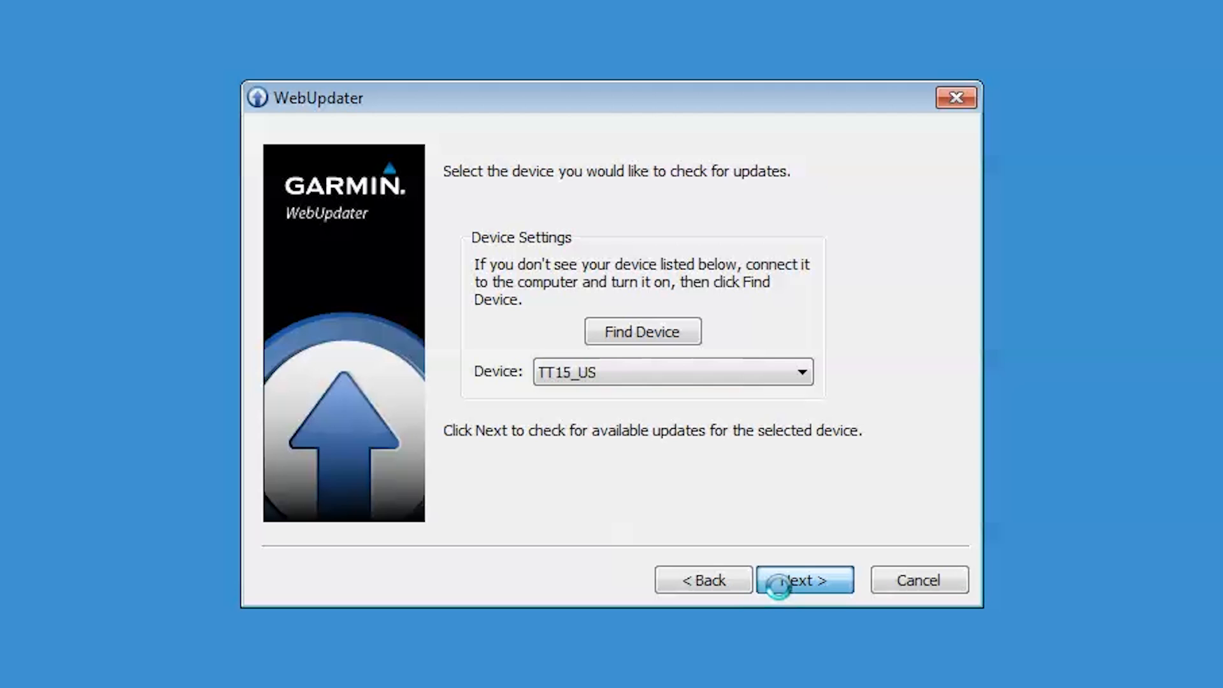
pyautogui.click(805, 580)
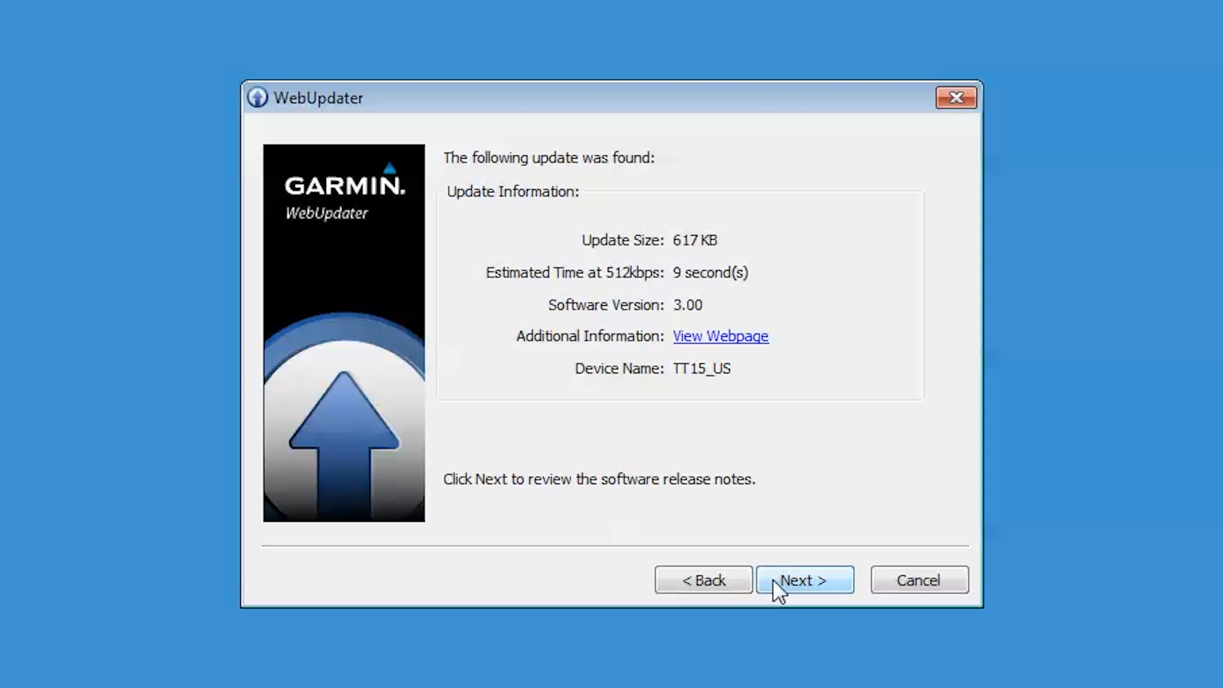
# Advance past the version 3.00 update info, release notes and change history to the license
pyautogui.click(804, 580)
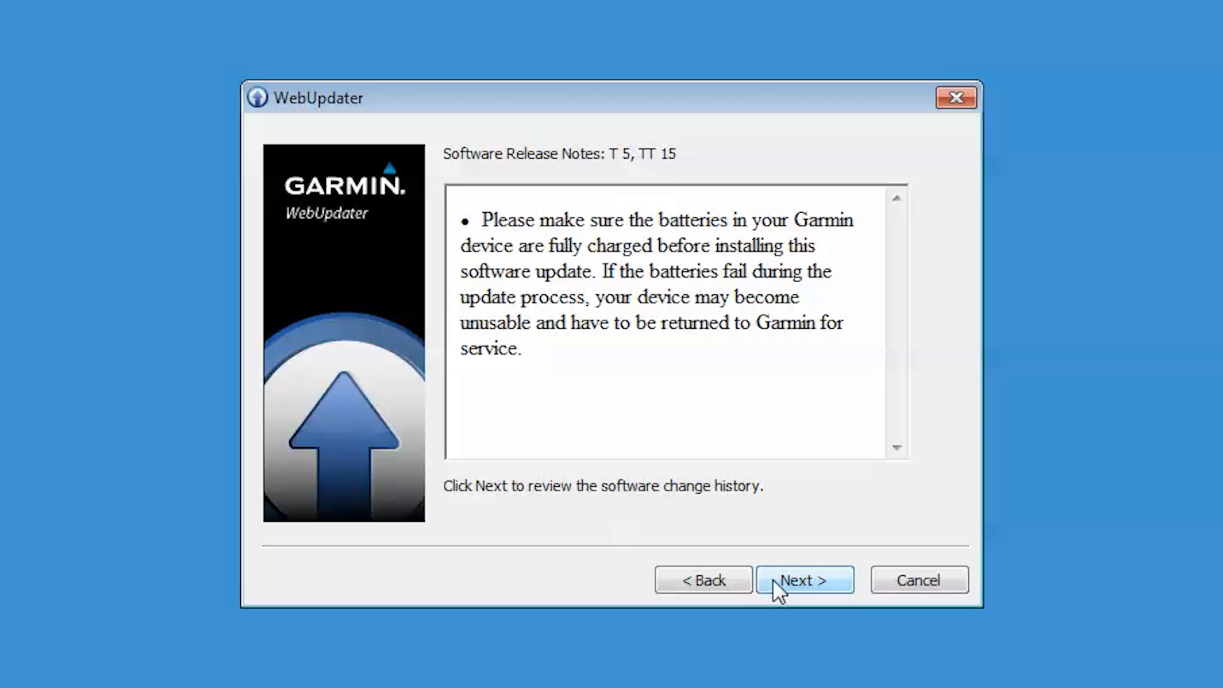
pyautogui.click(804, 580)
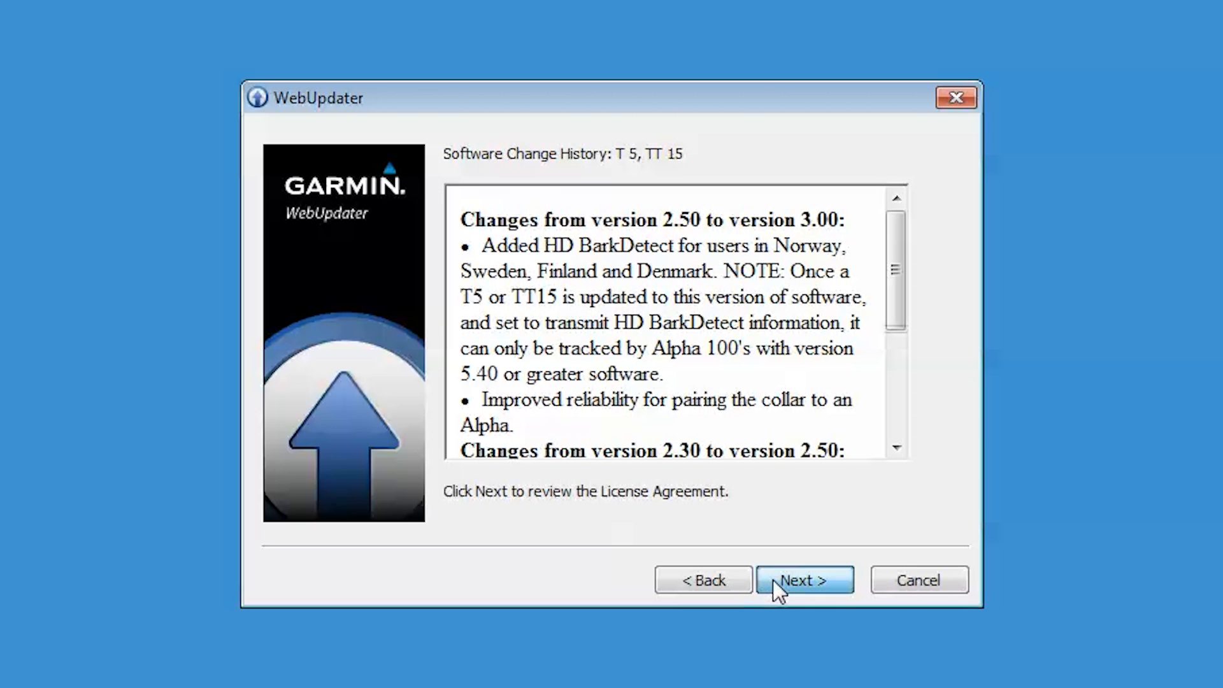
pyautogui.click(804, 580)
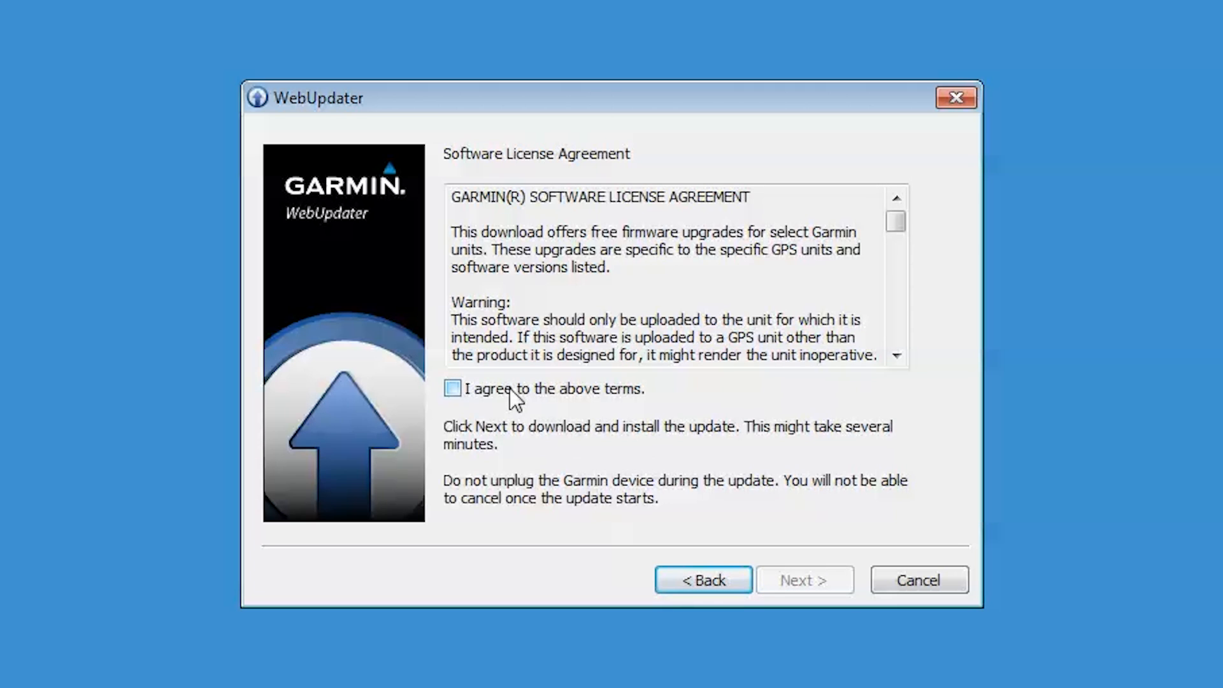
# Agree to the terms, install the version 3.00 update on TT15_US and finish
pyautogui.click(452, 388)
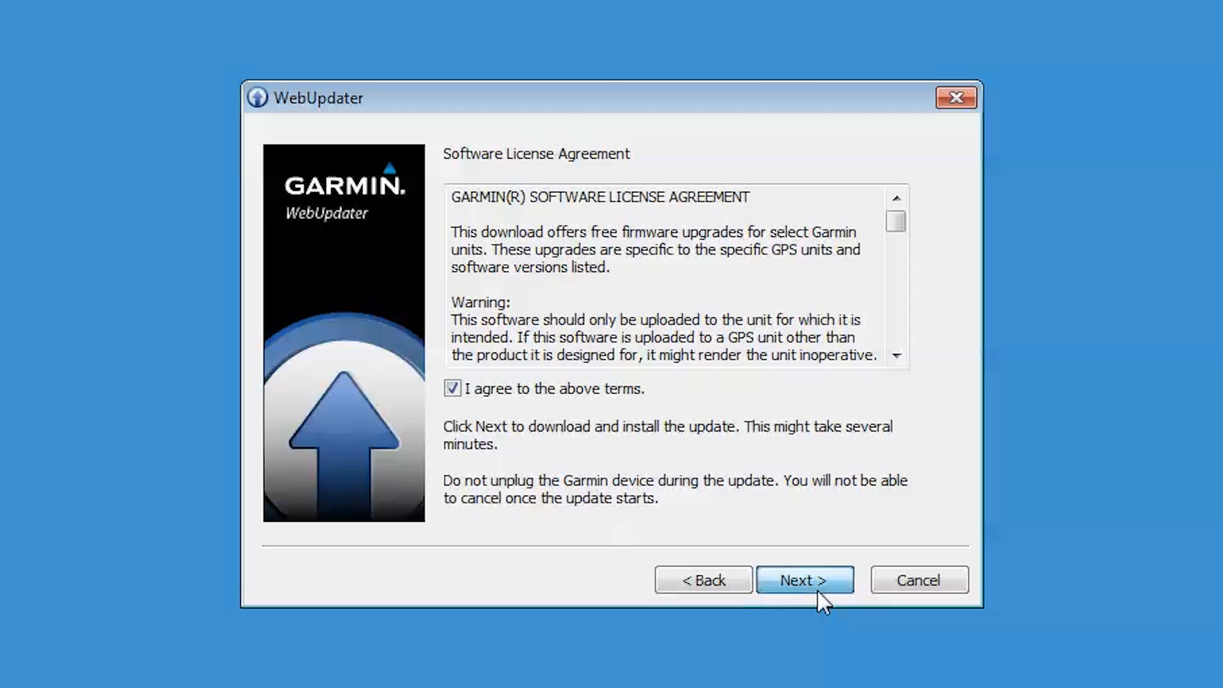
pyautogui.click(804, 580)
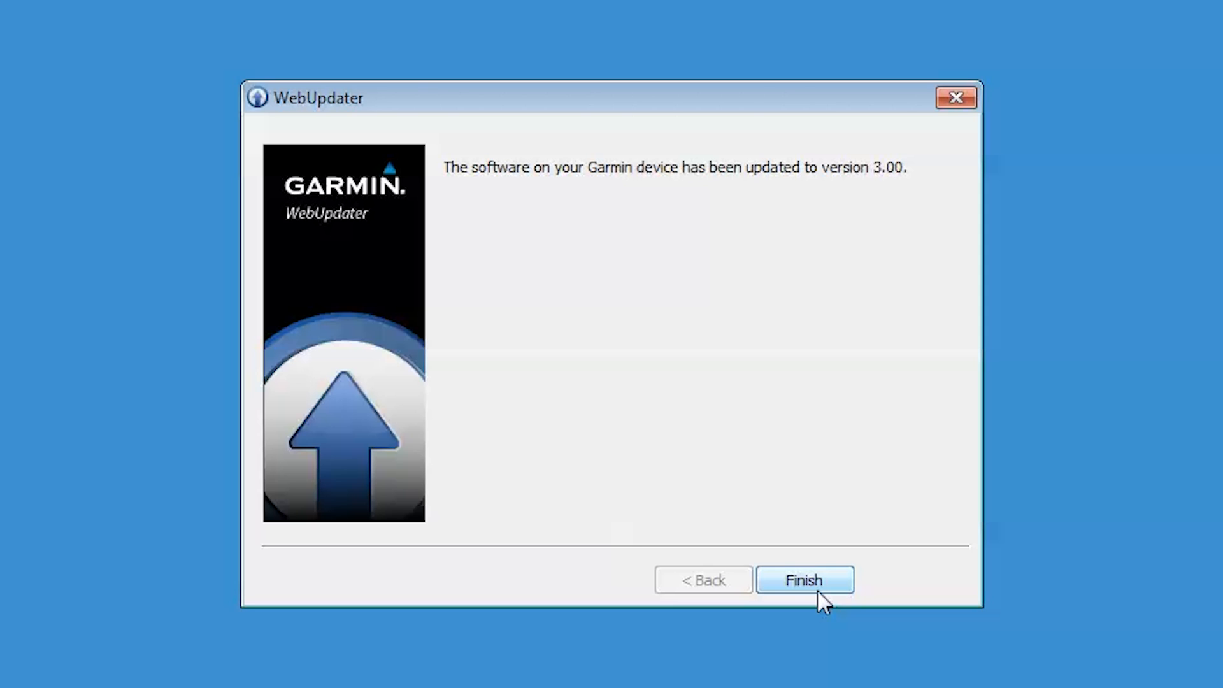
pyautogui.click(804, 580)
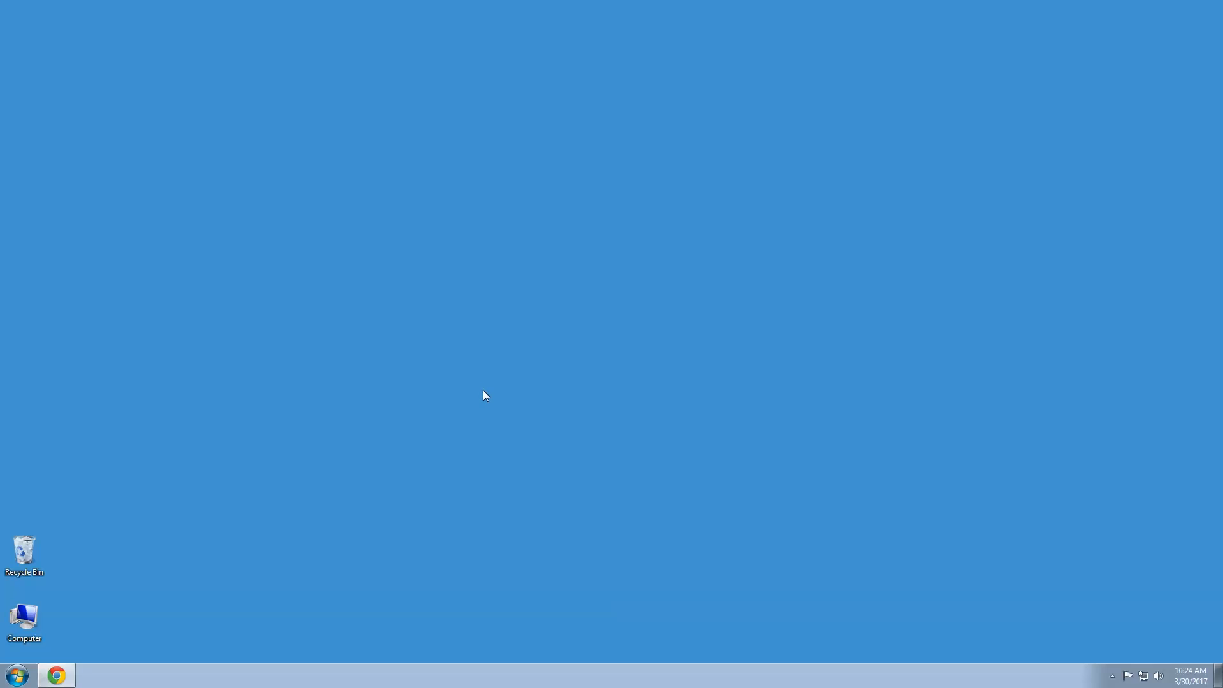